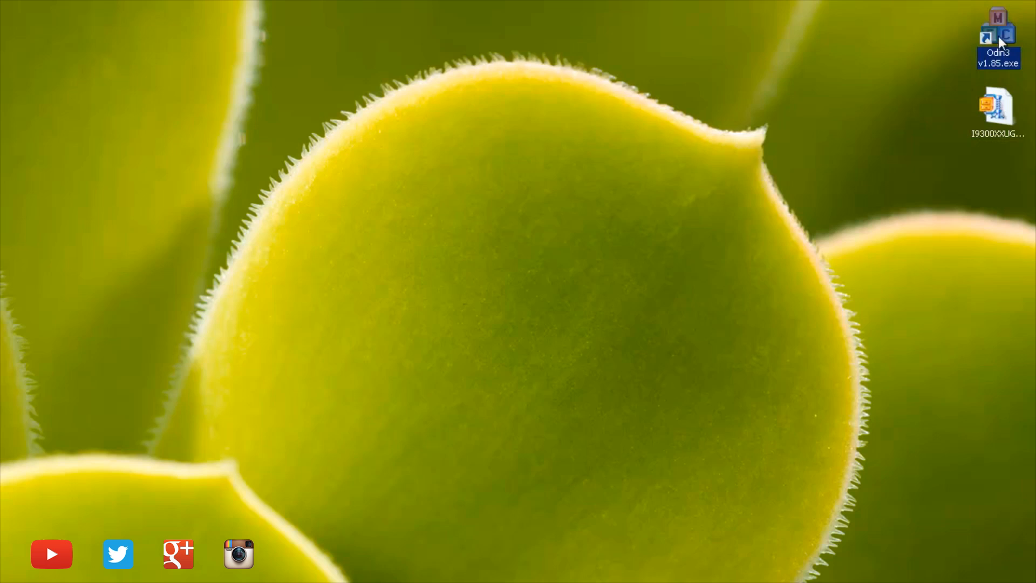
{"action": "mouse_move", "coordinate": [998, 238]}
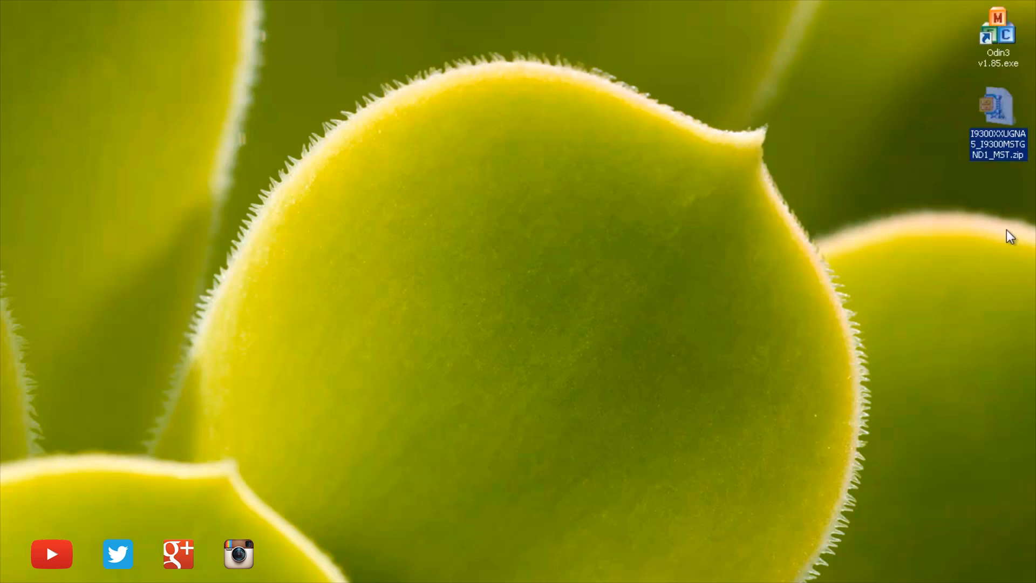
{"action": "mouse_move", "coordinate": [998, 106]}
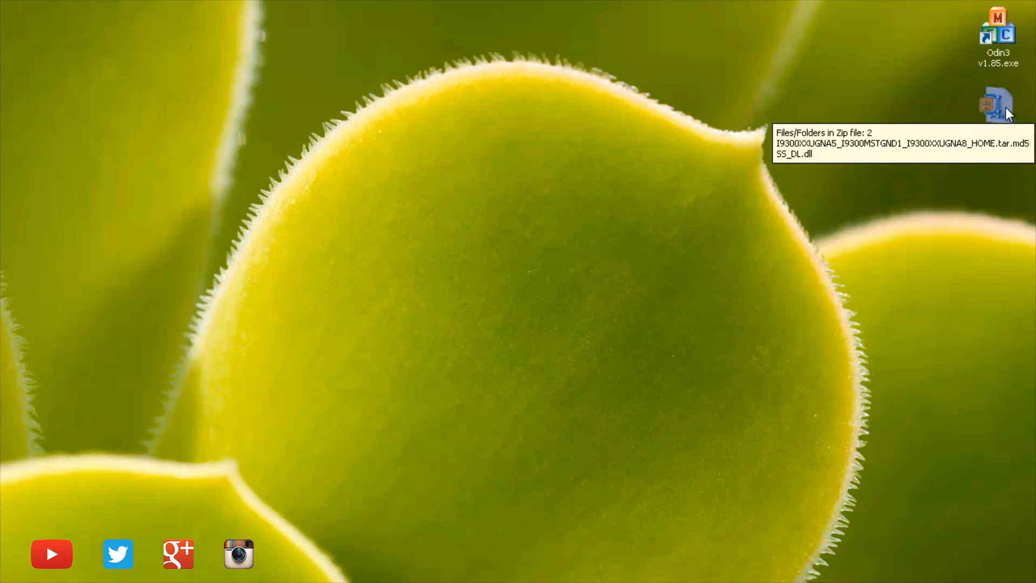
Extract the I9300 firmware zip to a desktop folder using 1-Click Unzip
{"action": "double_click", "coordinate": [998, 106]}
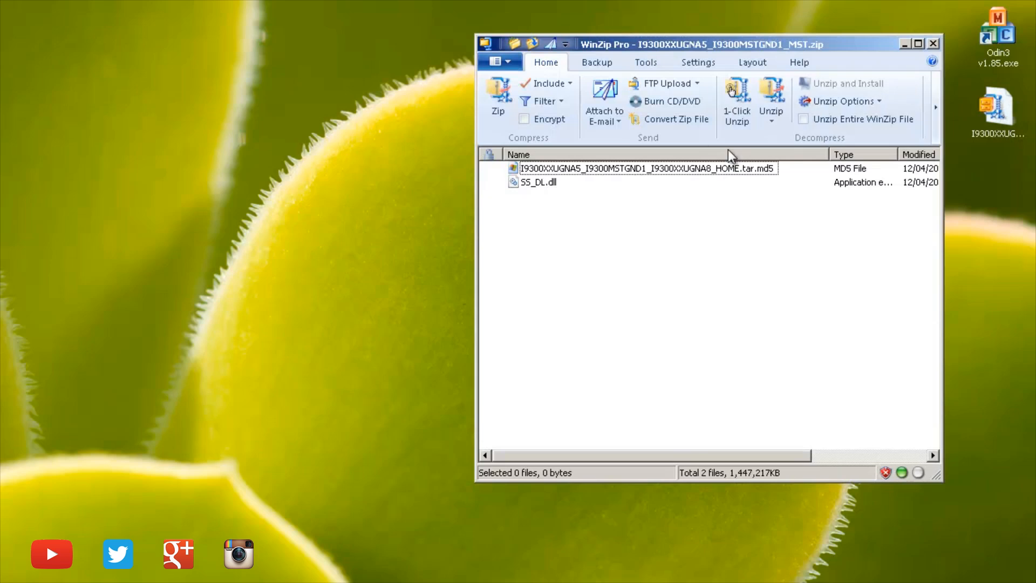
{"action": "left_click", "coordinate": [736, 99]}
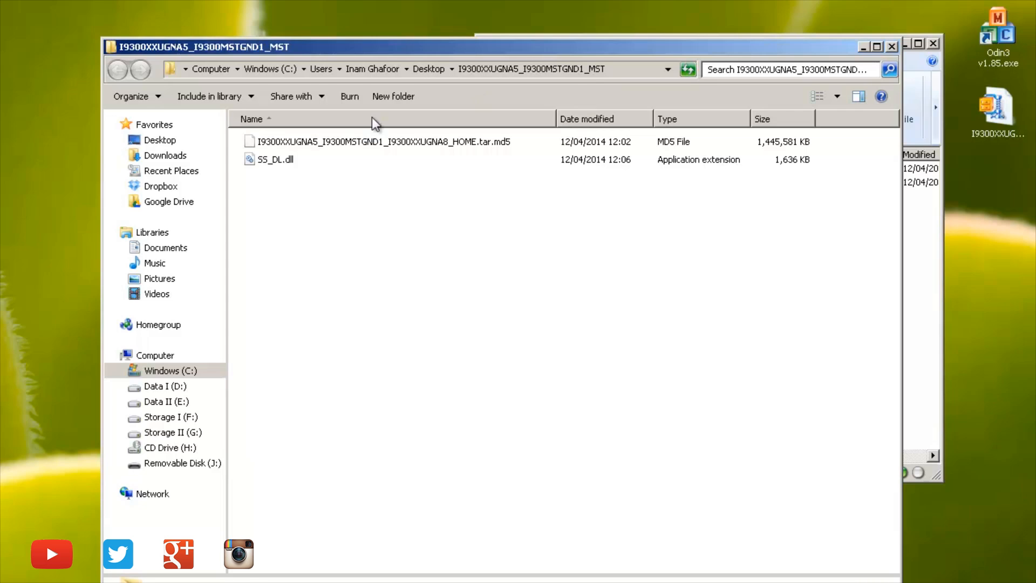
{"action": "left_click", "coordinate": [385, 141]}
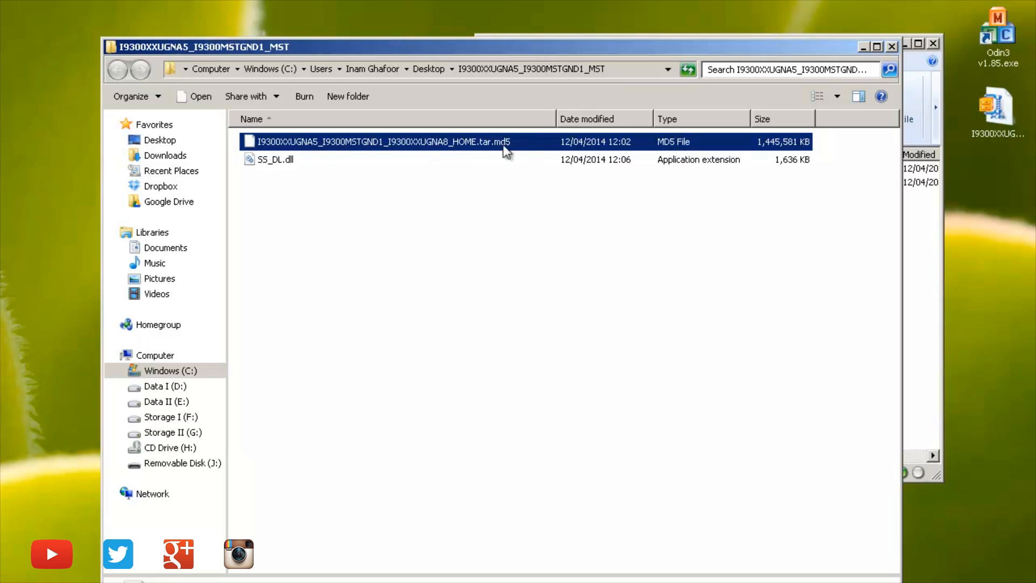
{"action": "mouse_move", "coordinate": [497, 153]}
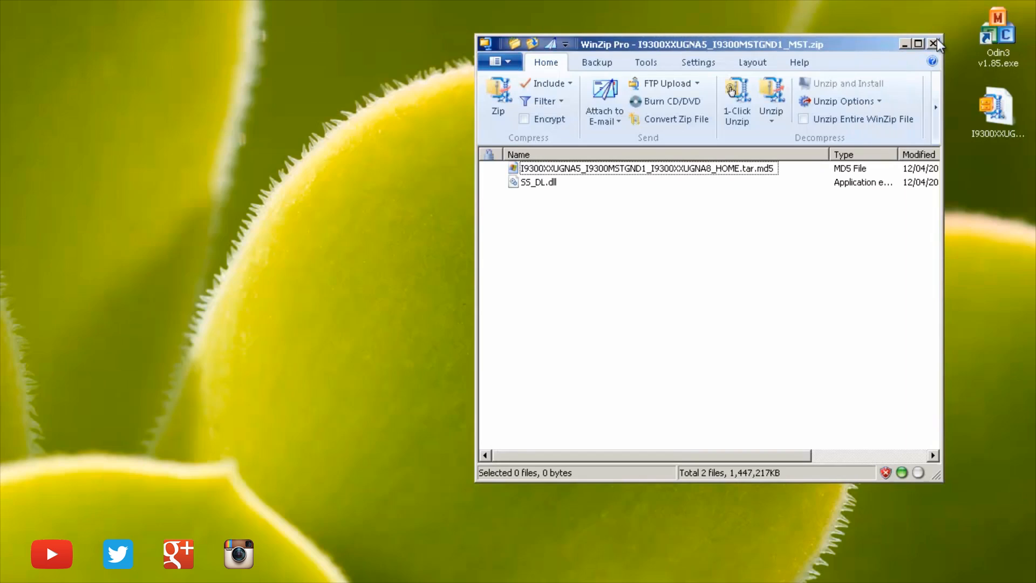
Close WinZip, confirm the tar.md5 file in the extracted folder, and launch Odin3 v1.85
{"action": "left_click", "coordinate": [934, 44]}
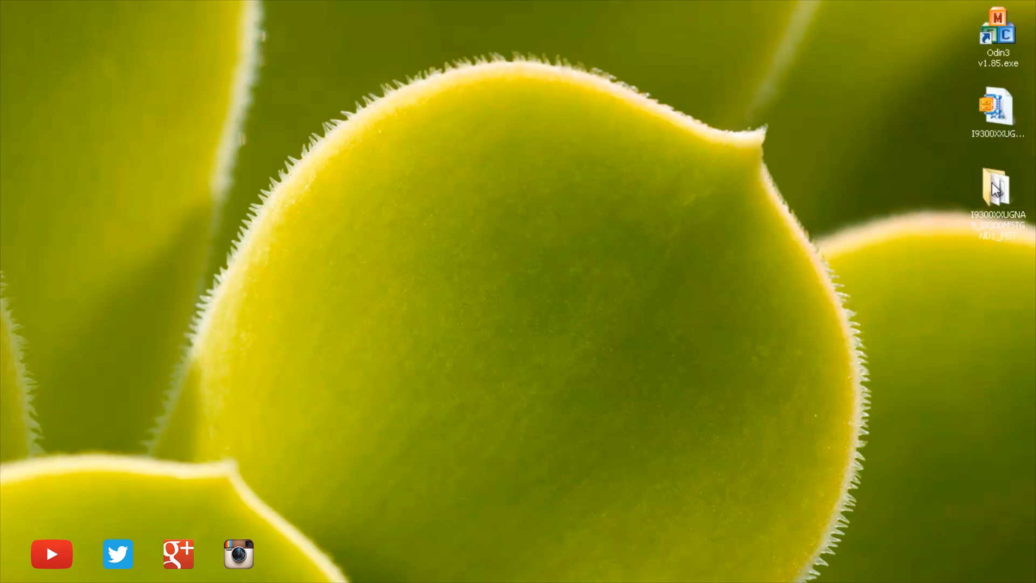
{"action": "double_click", "coordinate": [996, 192]}
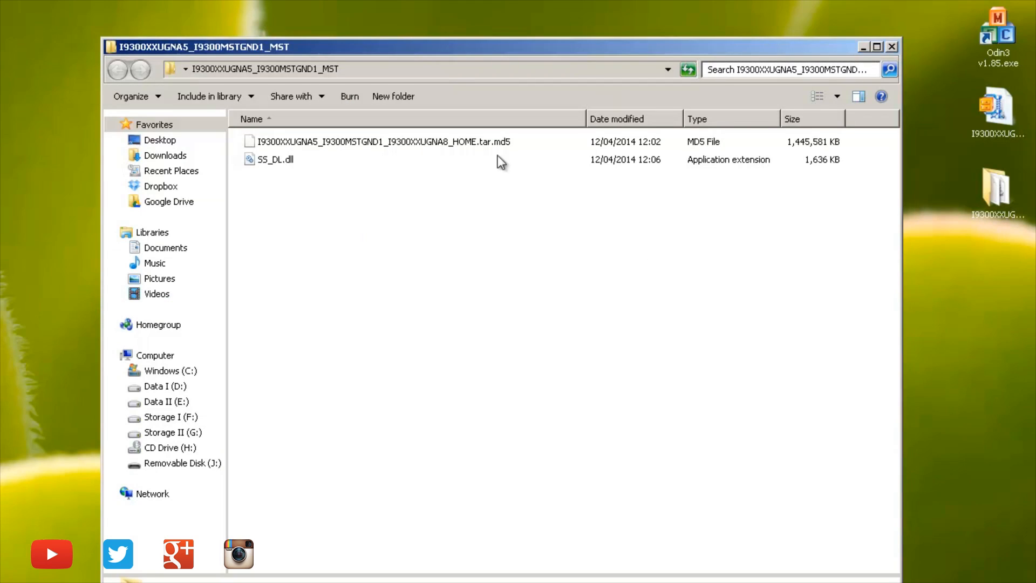
{"action": "left_click", "coordinate": [383, 141]}
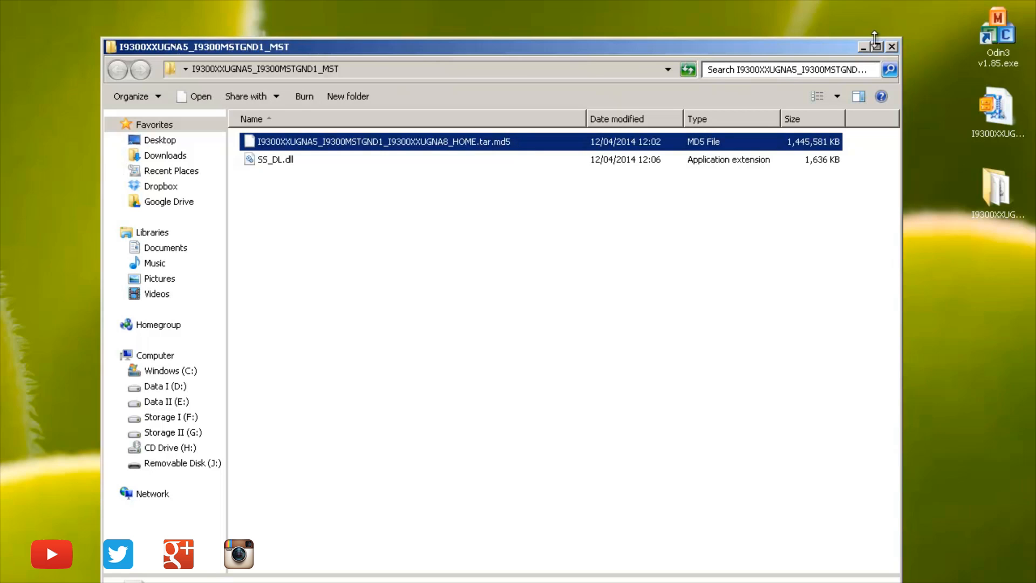
{"action": "double_click", "coordinate": [997, 26]}
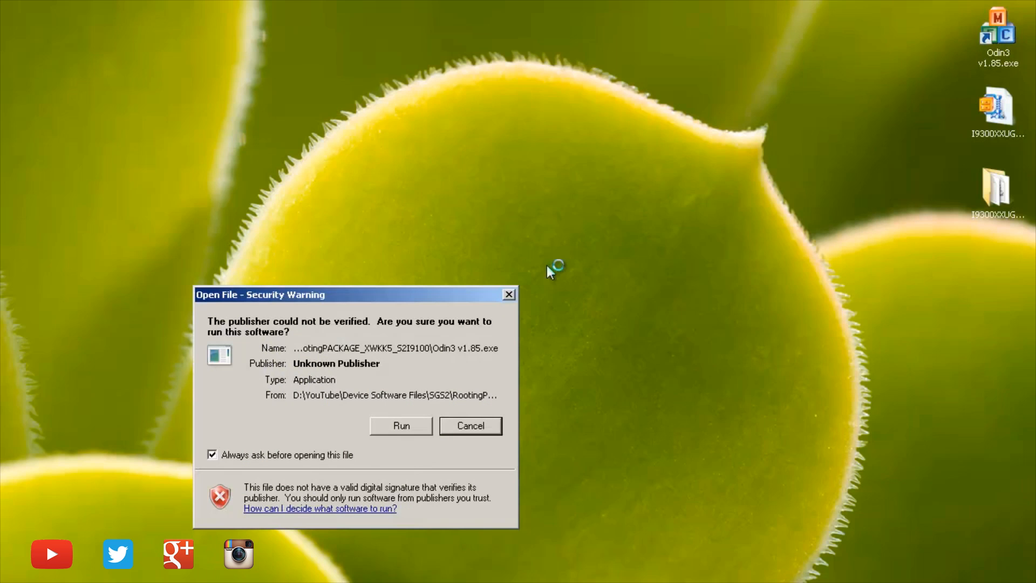
Run Odin3 despite the unverified-publisher warning so it detects the phone on COM8
{"action": "left_click", "coordinate": [401, 426]}
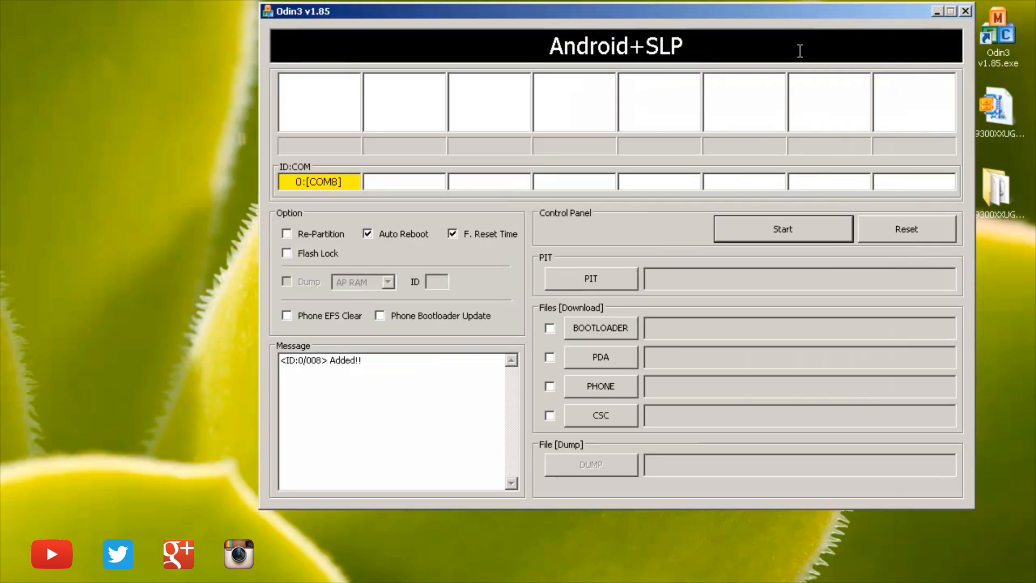
{"action": "mouse_move", "coordinate": [449, 164]}
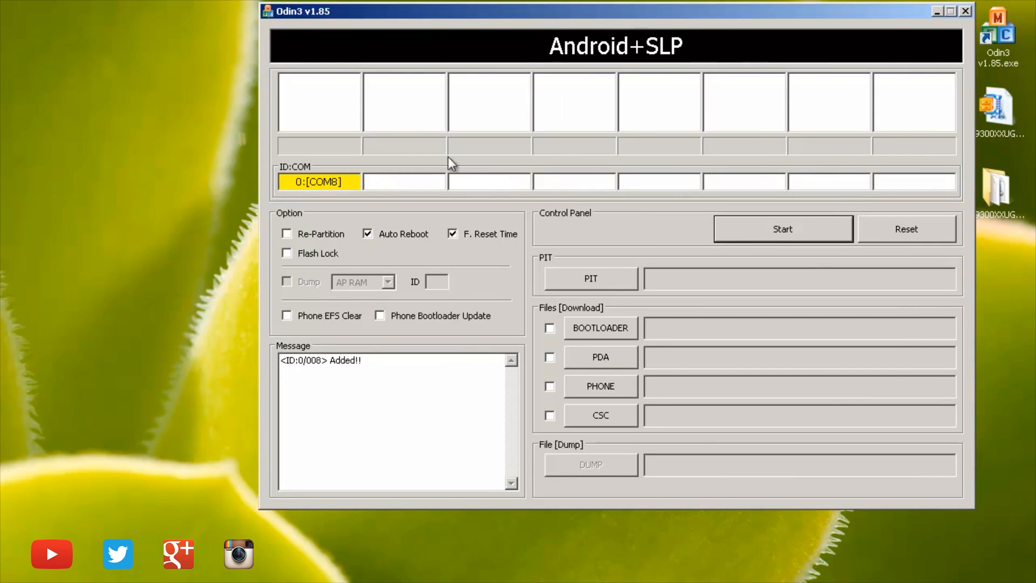
{"action": "mouse_move", "coordinate": [358, 183]}
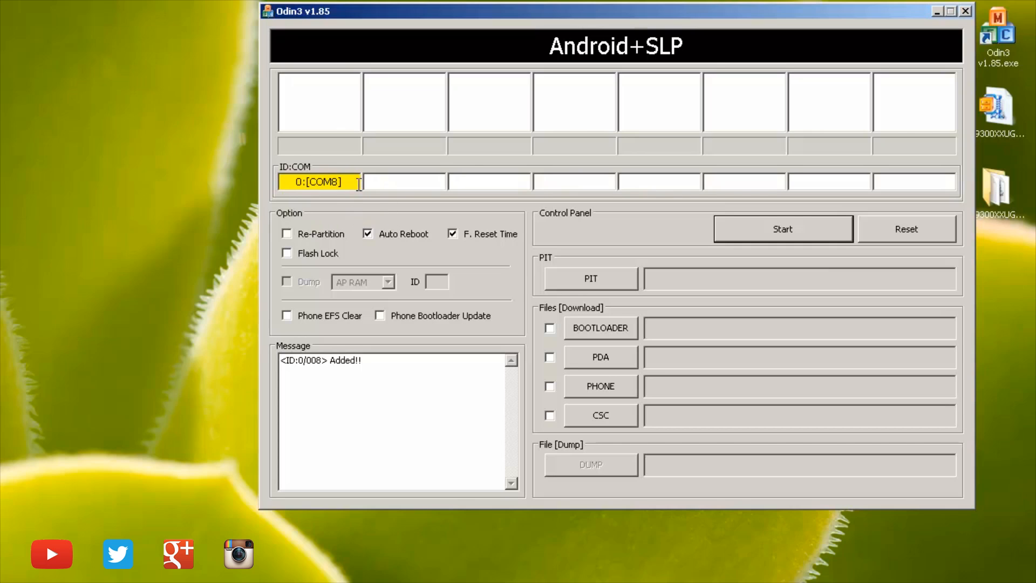
{"action": "mouse_move", "coordinate": [285, 187]}
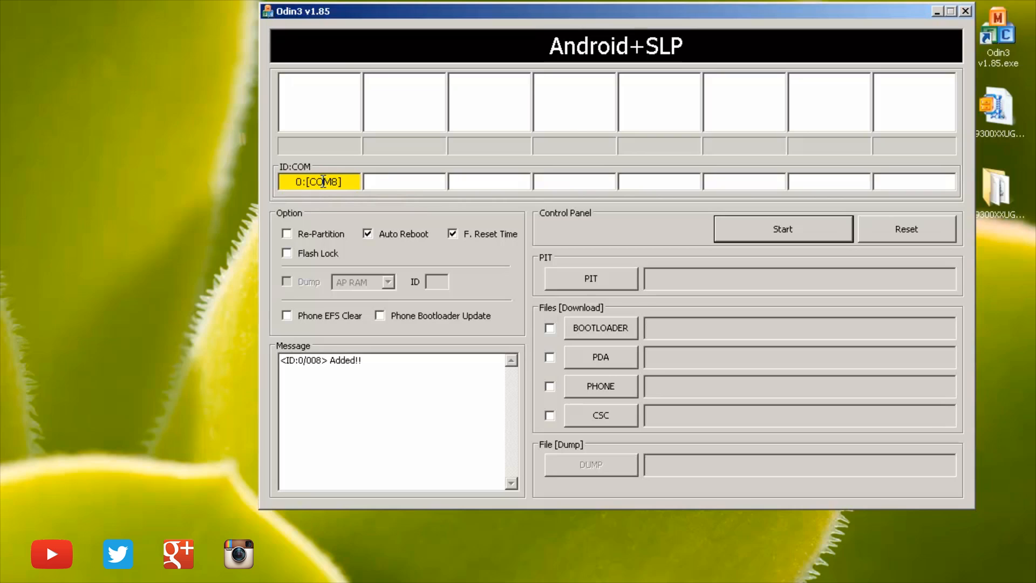
{"action": "mouse_move", "coordinate": [294, 227]}
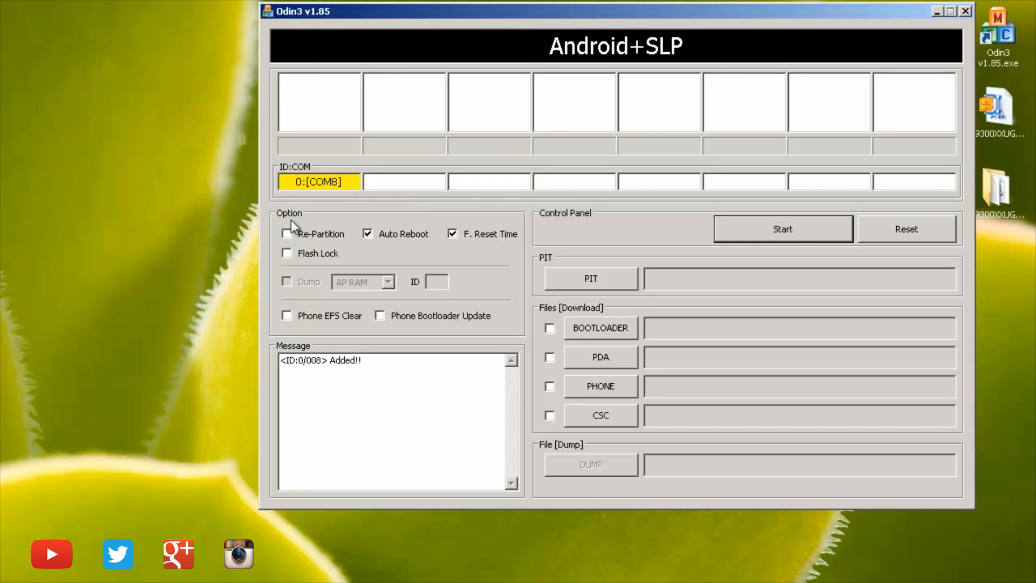
{"action": "mouse_move", "coordinate": [340, 209]}
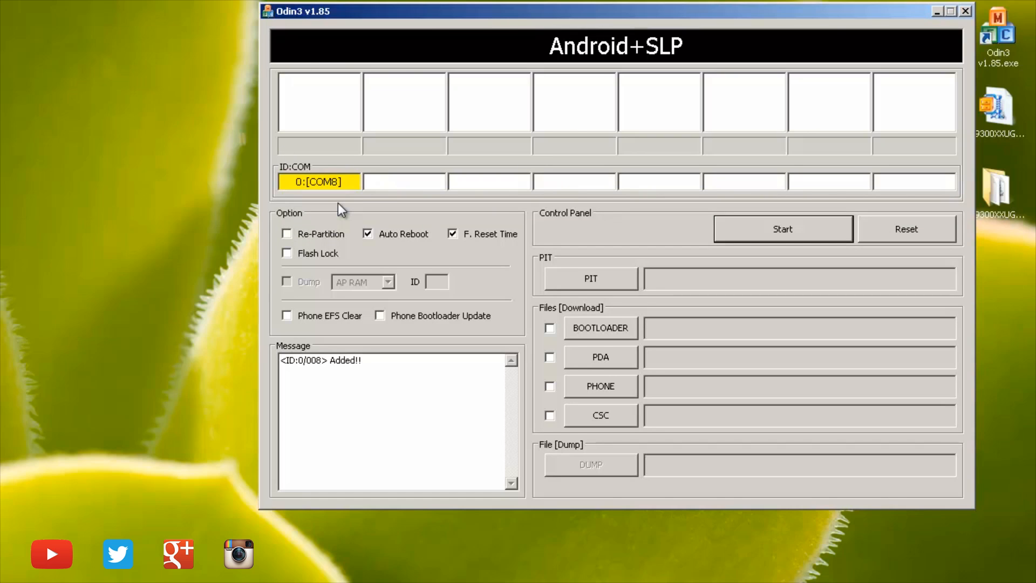
{"action": "mouse_move", "coordinate": [342, 214]}
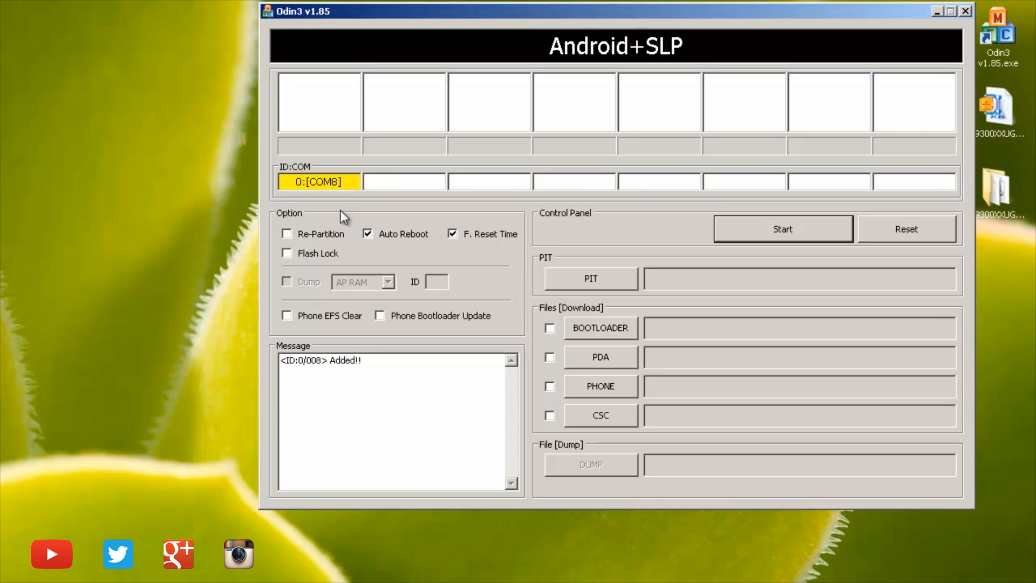
{"action": "mouse_move", "coordinate": [280, 185]}
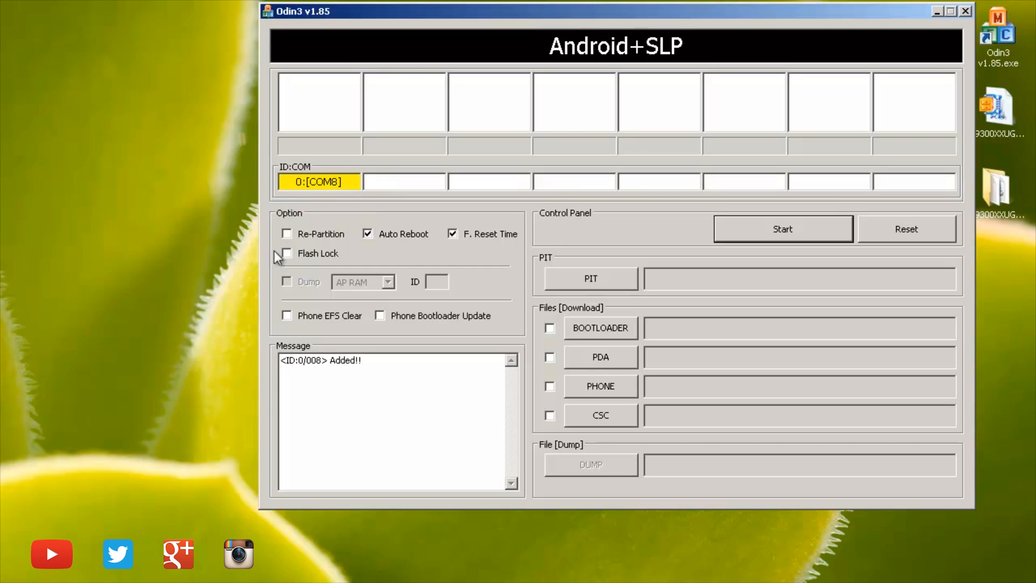
{"action": "mouse_move", "coordinate": [537, 324]}
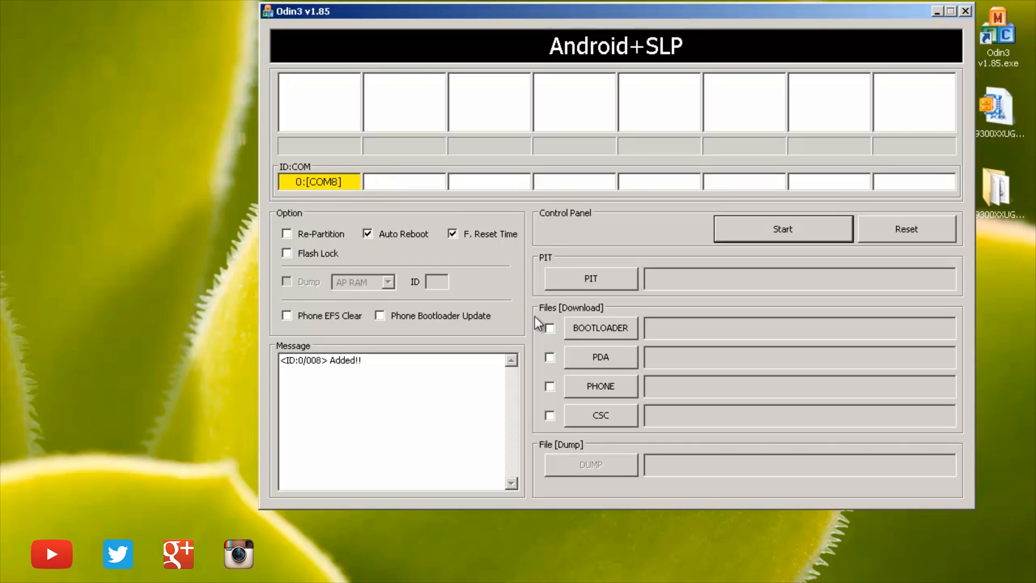
Load the Desktop I9300 tar.md5 file into the PDA slot and start flashing
{"action": "left_click", "coordinate": [549, 356]}
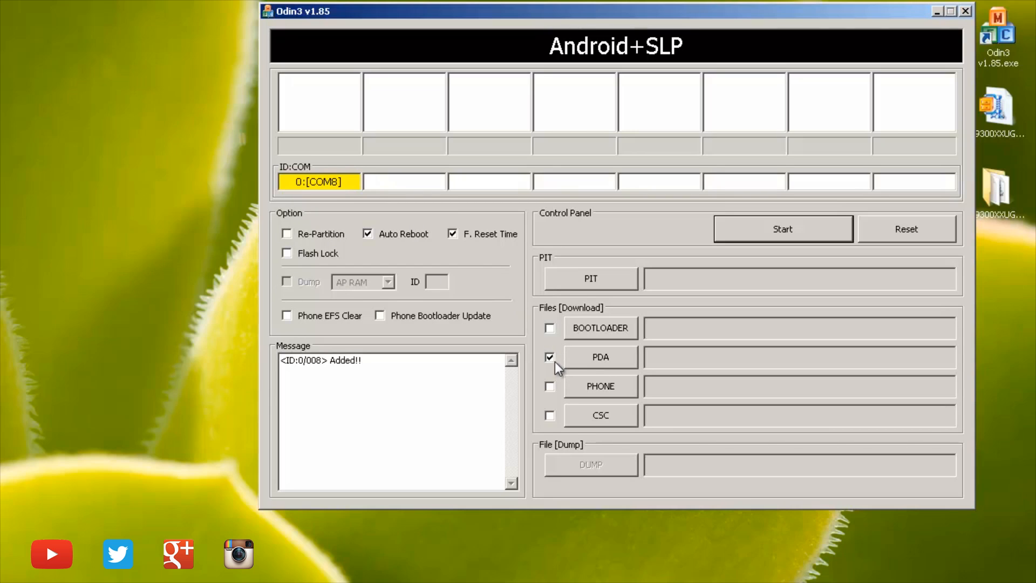
{"action": "left_click", "coordinate": [599, 357]}
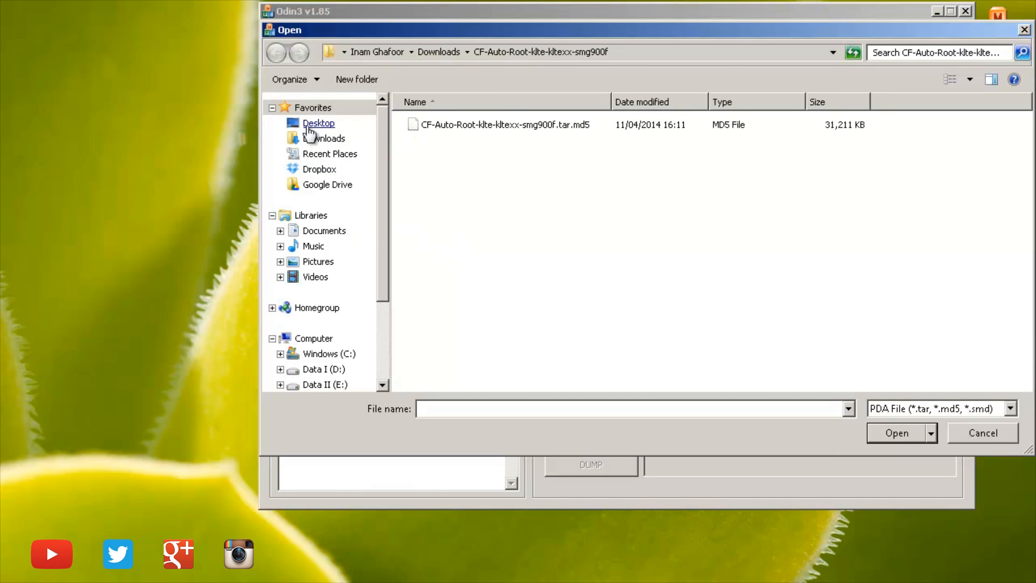
{"action": "left_click", "coordinate": [319, 123]}
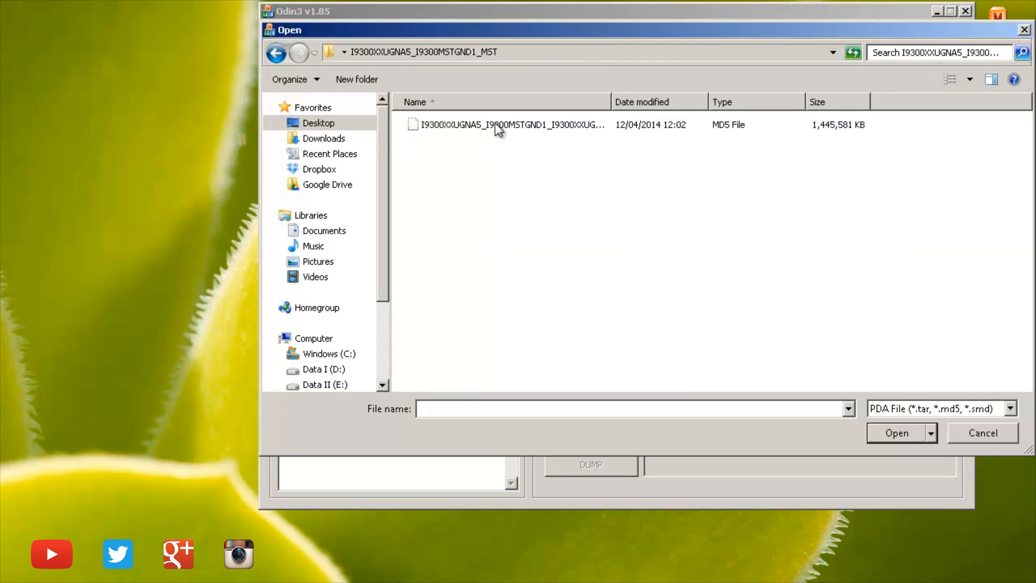
{"action": "left_click", "coordinate": [509, 124]}
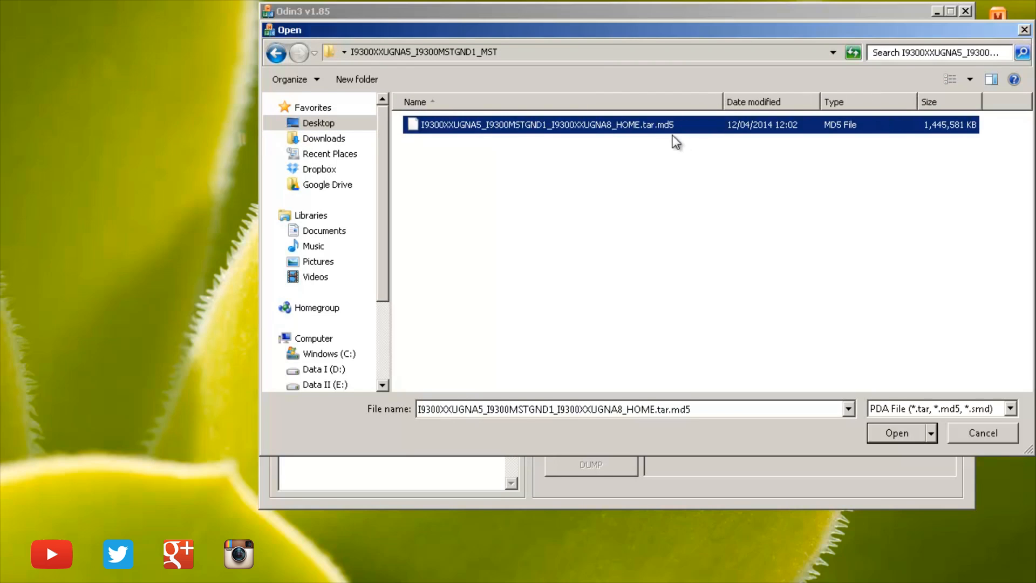
{"action": "left_click", "coordinate": [896, 433]}
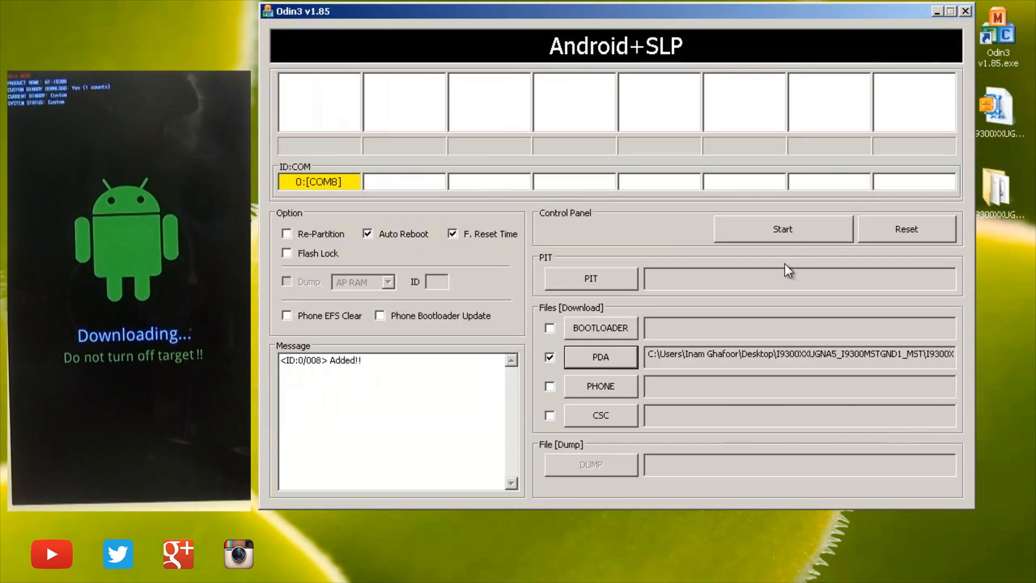
{"action": "left_click", "coordinate": [782, 229]}
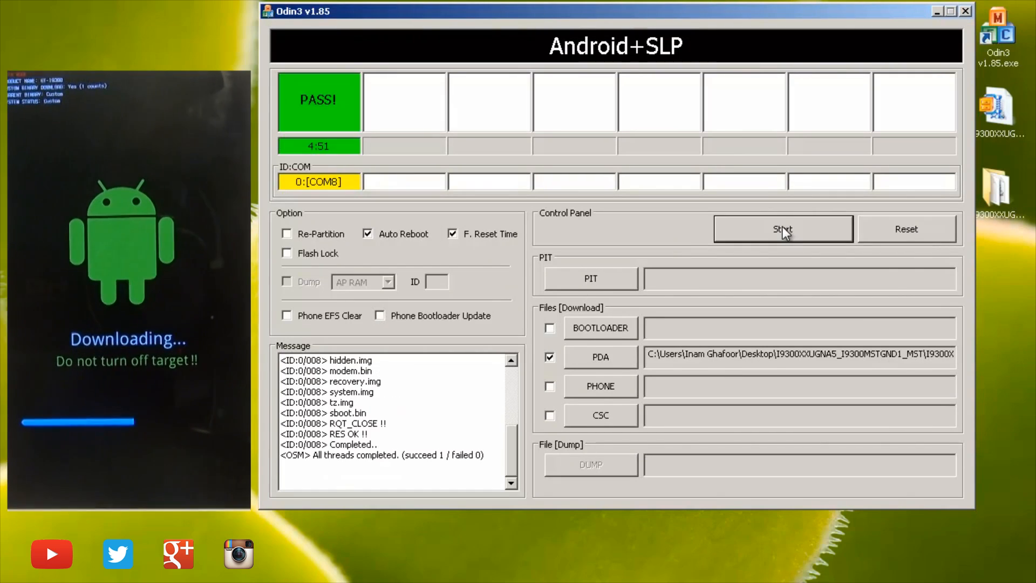